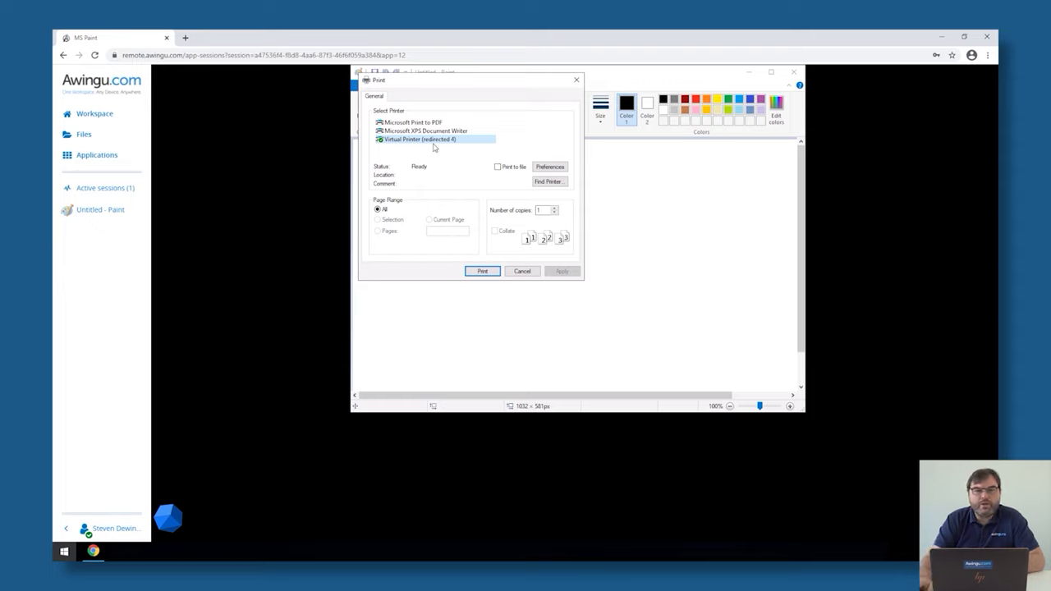
pyautogui.moveTo(93, 114)
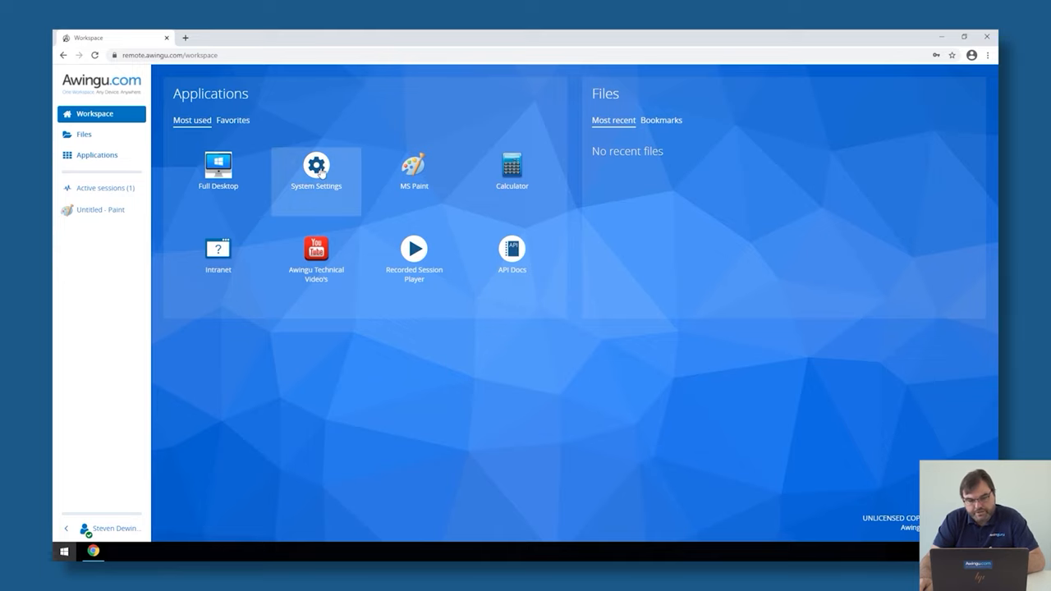
# Launch System Settings and bring up the list of configurable Features.
pyautogui.click(316, 162)
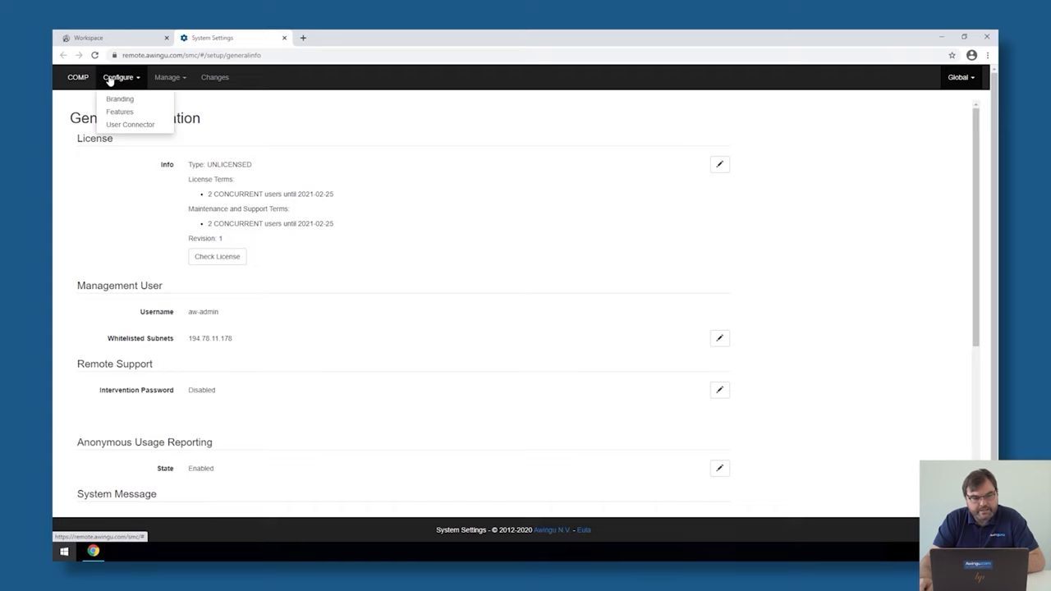
pyautogui.click(120, 112)
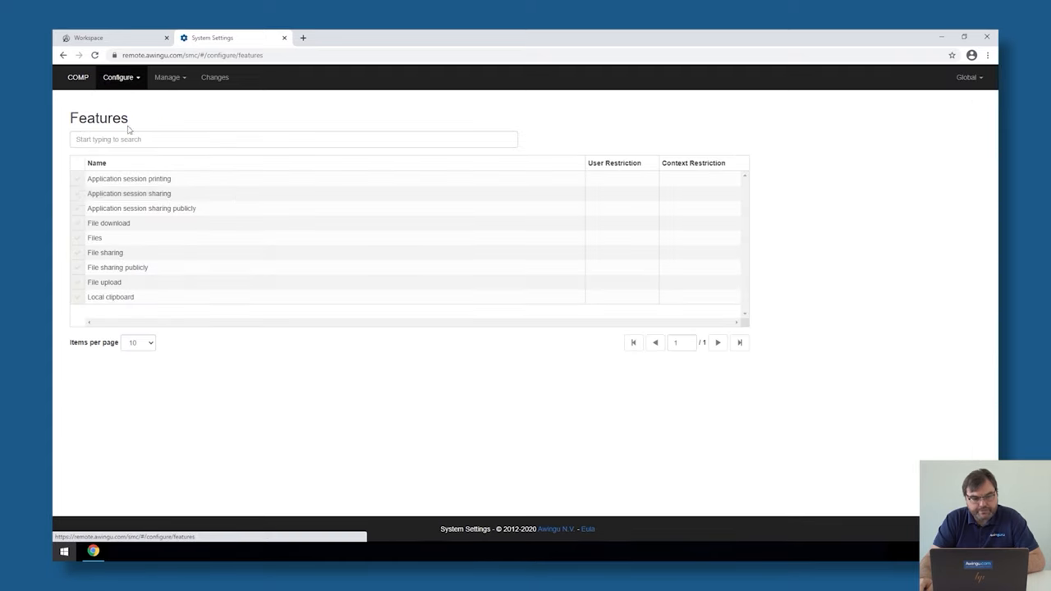
pyautogui.moveTo(198, 299)
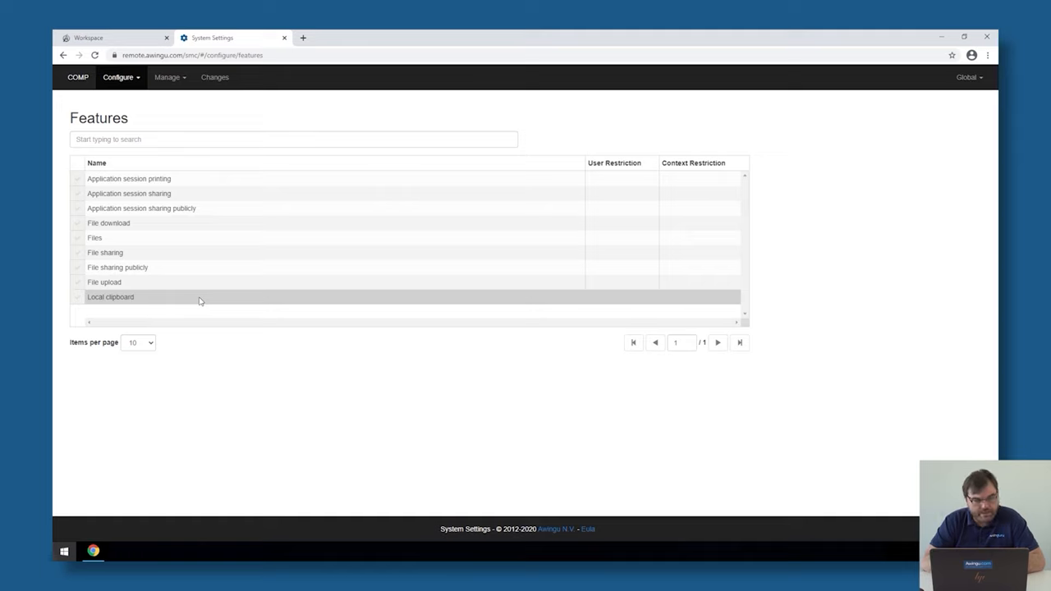
pyautogui.moveTo(193, 179)
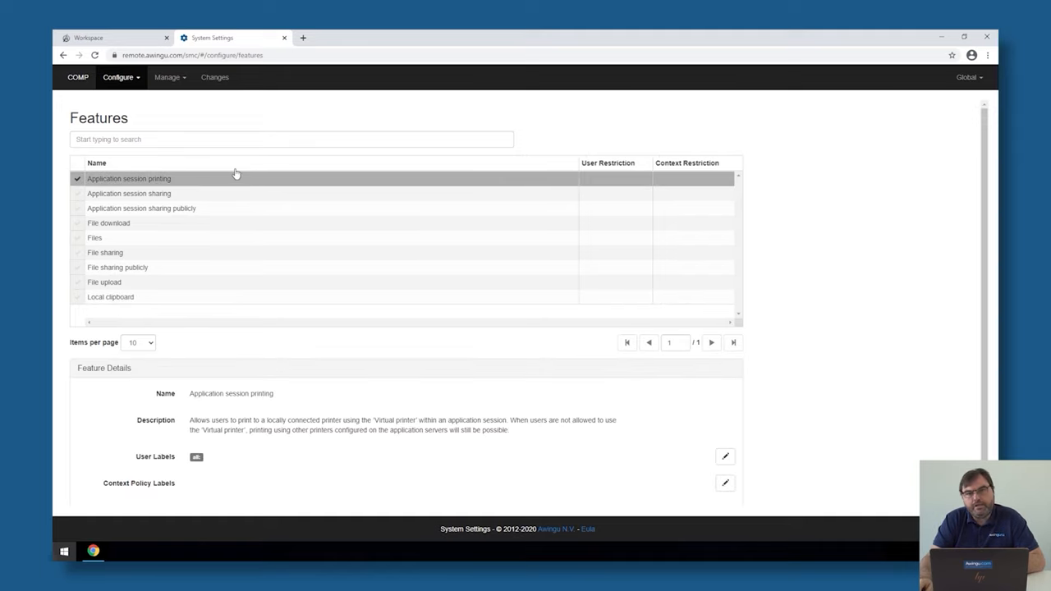
pyautogui.moveTo(234, 171)
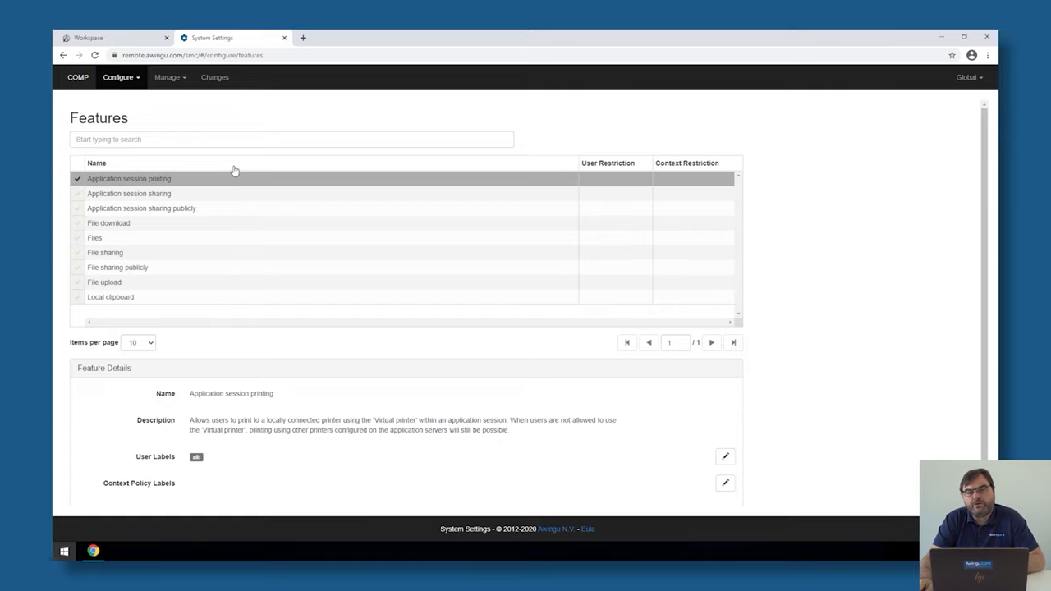
pyautogui.moveTo(260, 441)
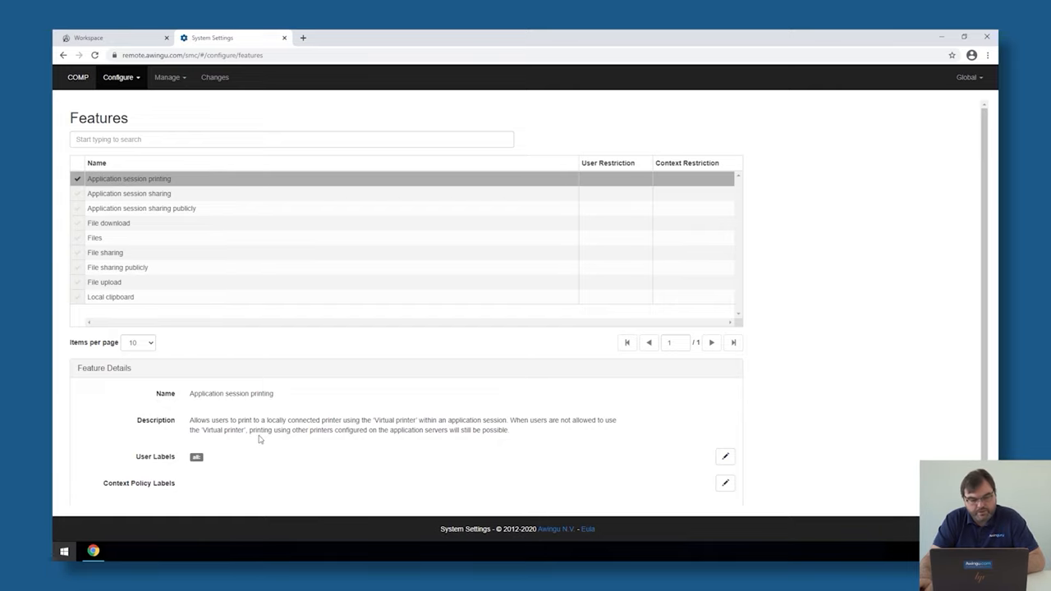
# Set Application session printing's User Labels to group:training admins, then return to the workspace.
pyautogui.click(725, 457)
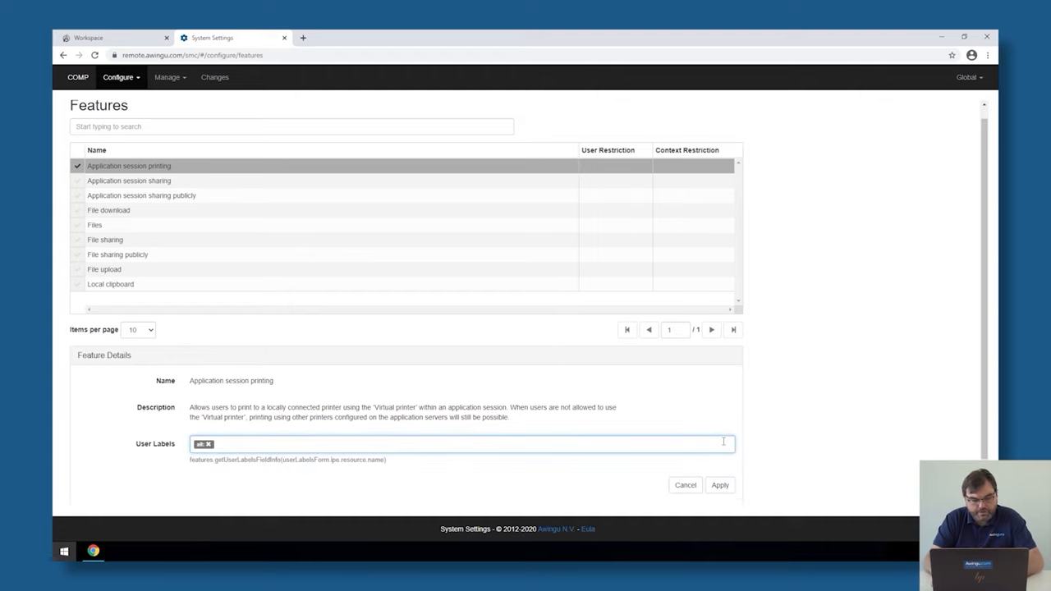
pyautogui.write('grou')
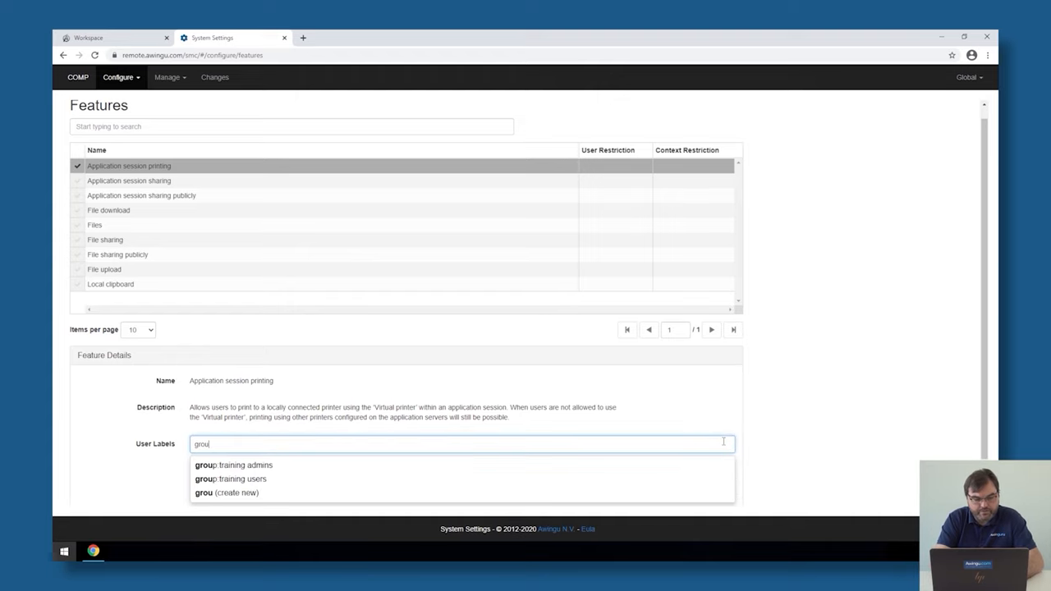
pyautogui.click(235, 465)
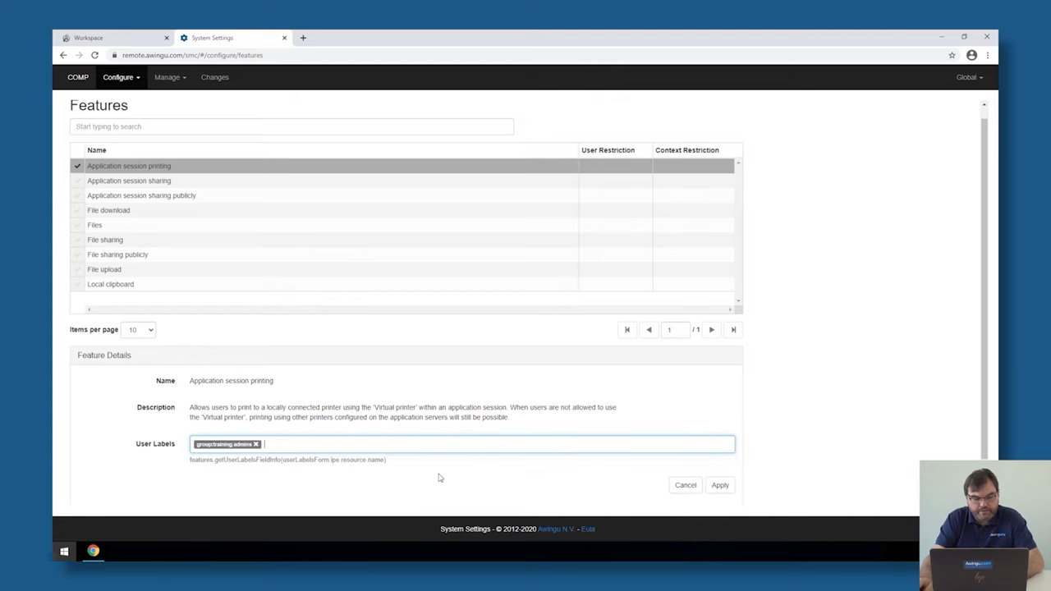
pyautogui.click(720, 485)
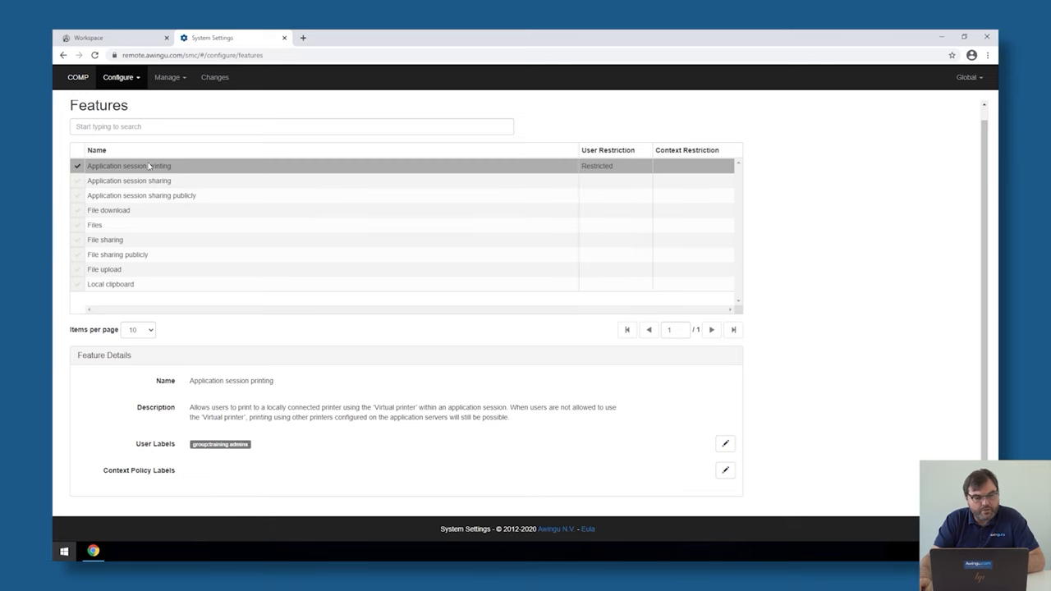
pyautogui.click(106, 38)
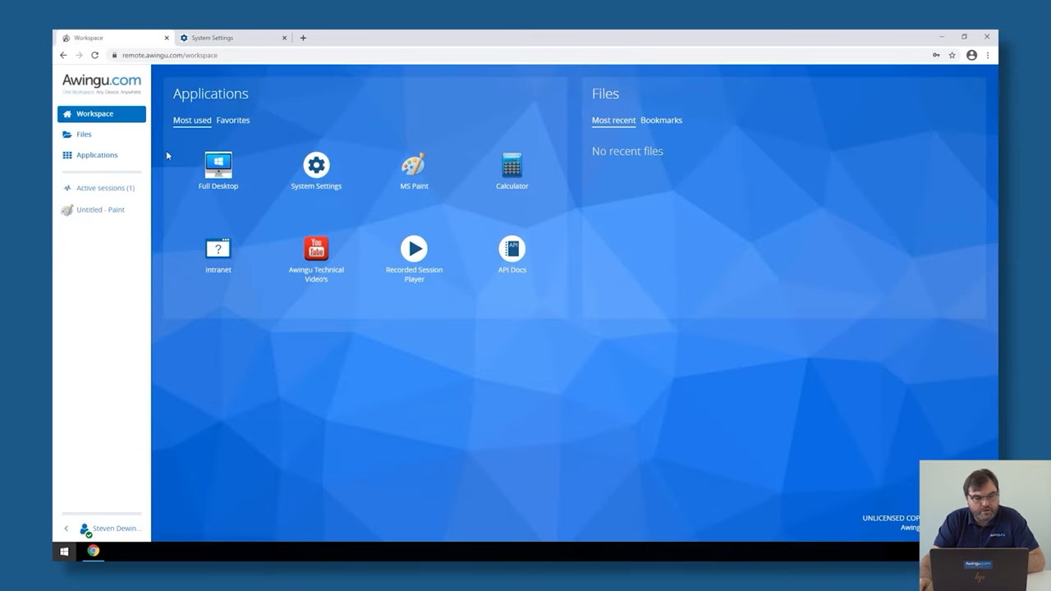
# Resume the Paint session, bring up its Share session dialog, and cancel it.
pyautogui.click(98, 209)
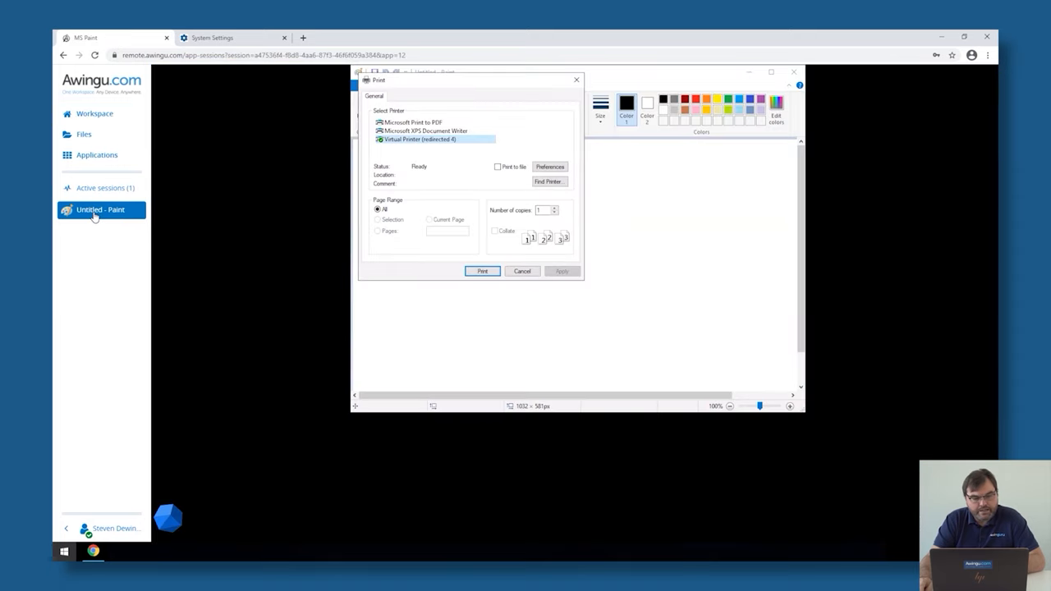
pyautogui.click(522, 271)
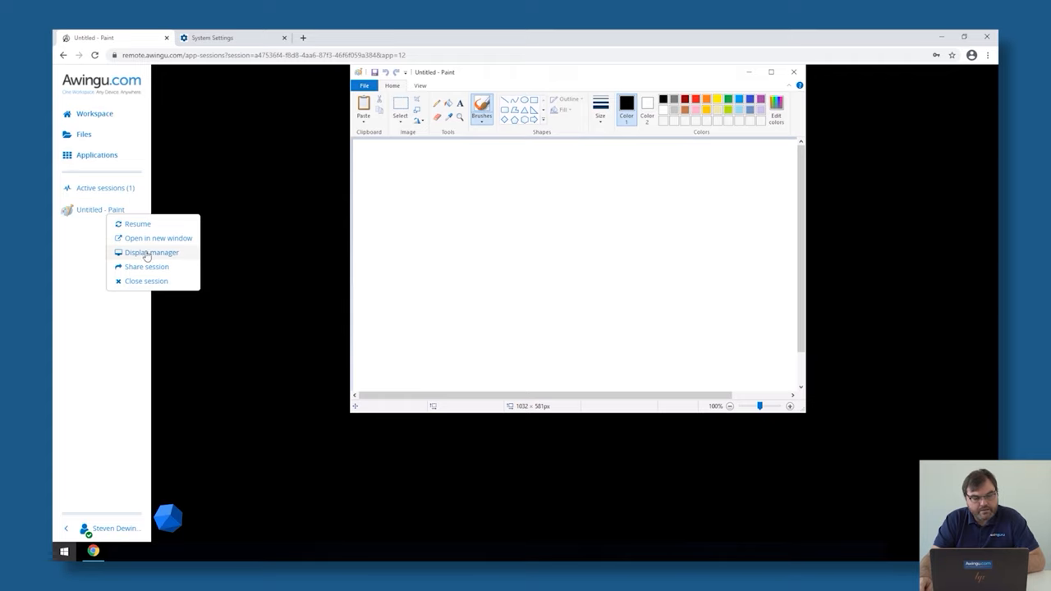
pyautogui.click(146, 266)
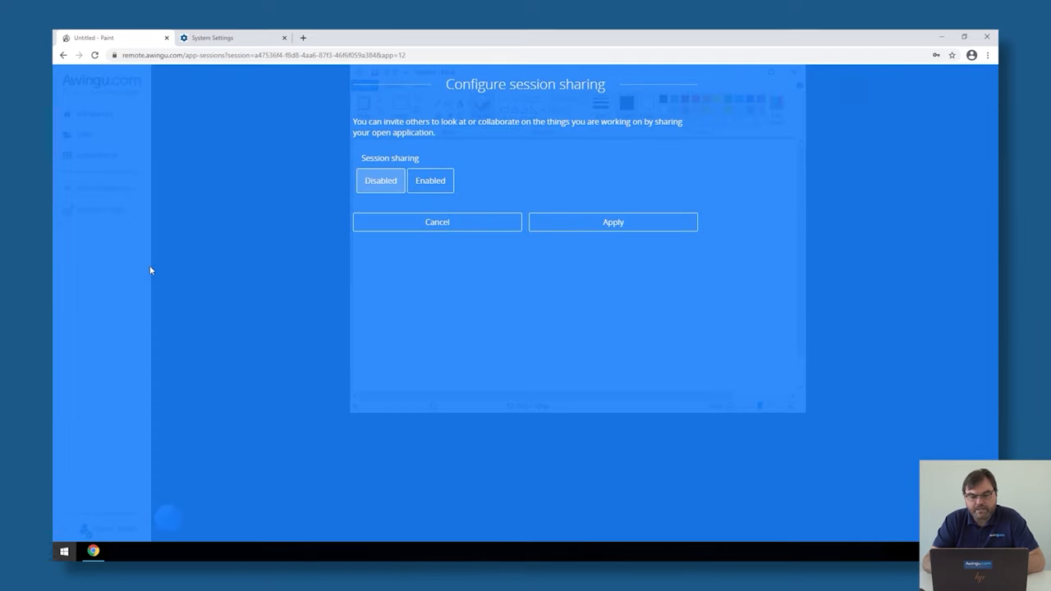
pyautogui.click(430, 181)
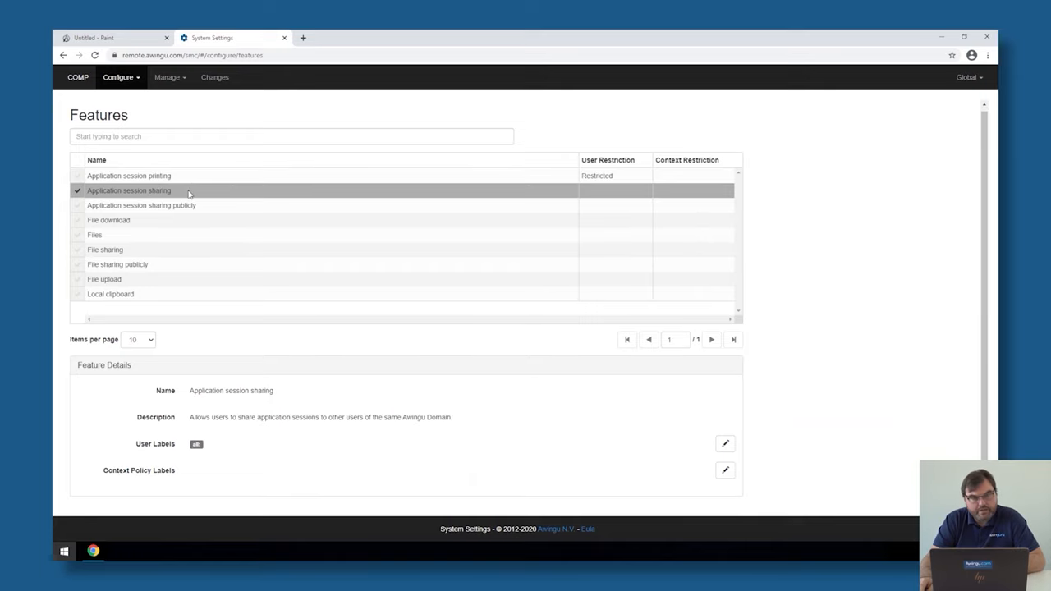
pyautogui.moveTo(146, 305)
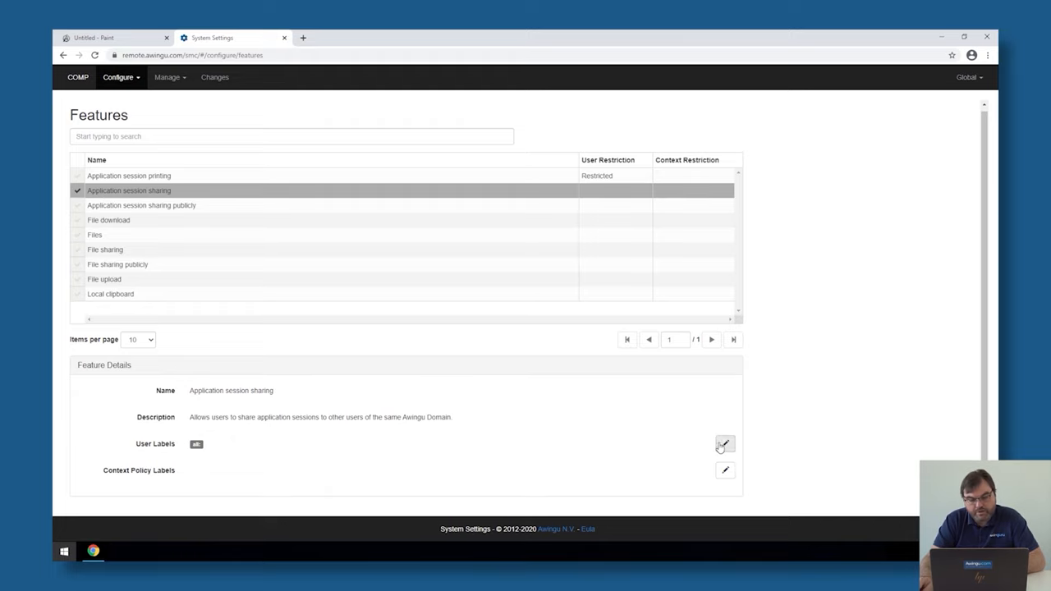
# Label Application session sharing with group:training users and group:training admins, then view public sharing details.
pyautogui.write('gro')
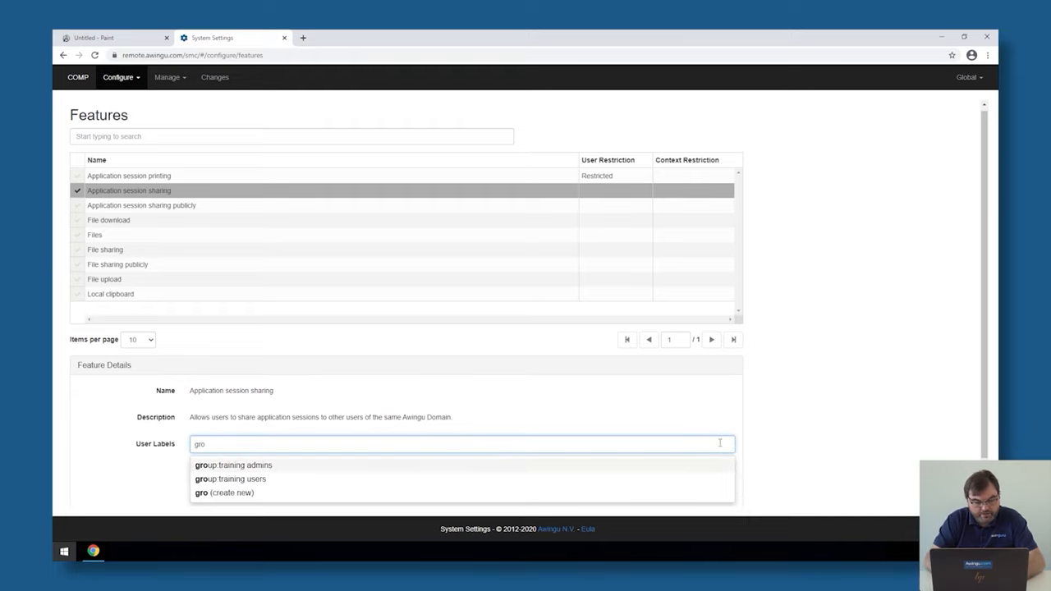
pyautogui.click(230, 479)
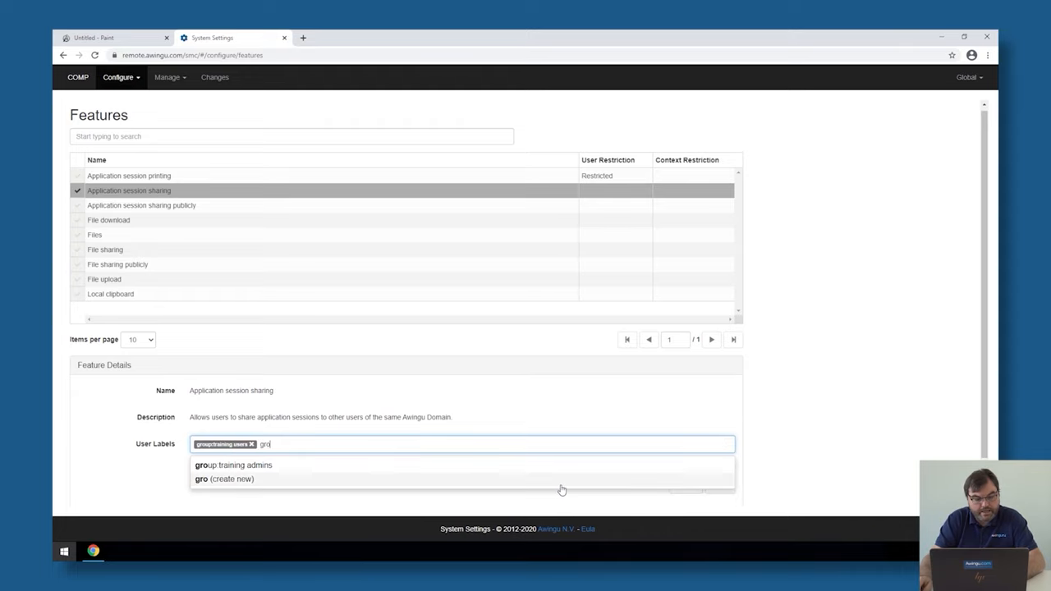
pyautogui.click(237, 465)
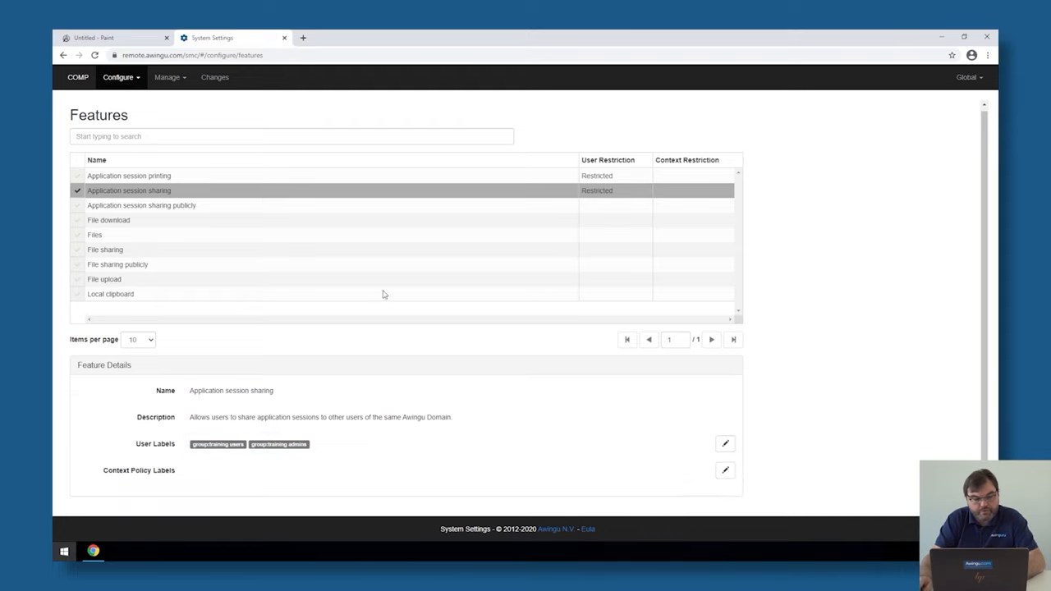
pyautogui.click(164, 205)
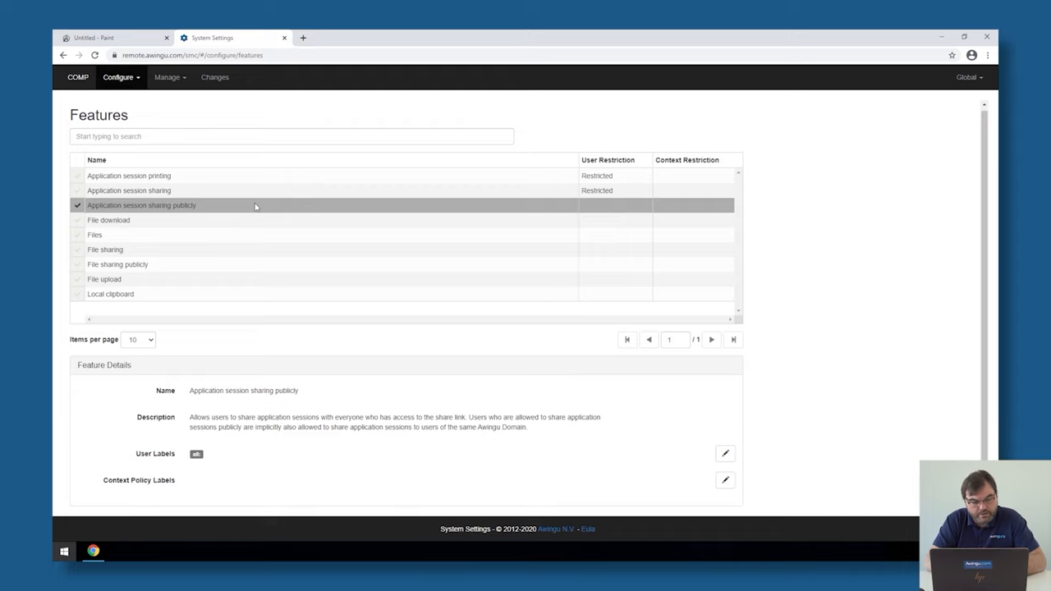
# Clear the 'all' label from Application session sharing publicly, then view File download details.
pyautogui.click(724, 453)
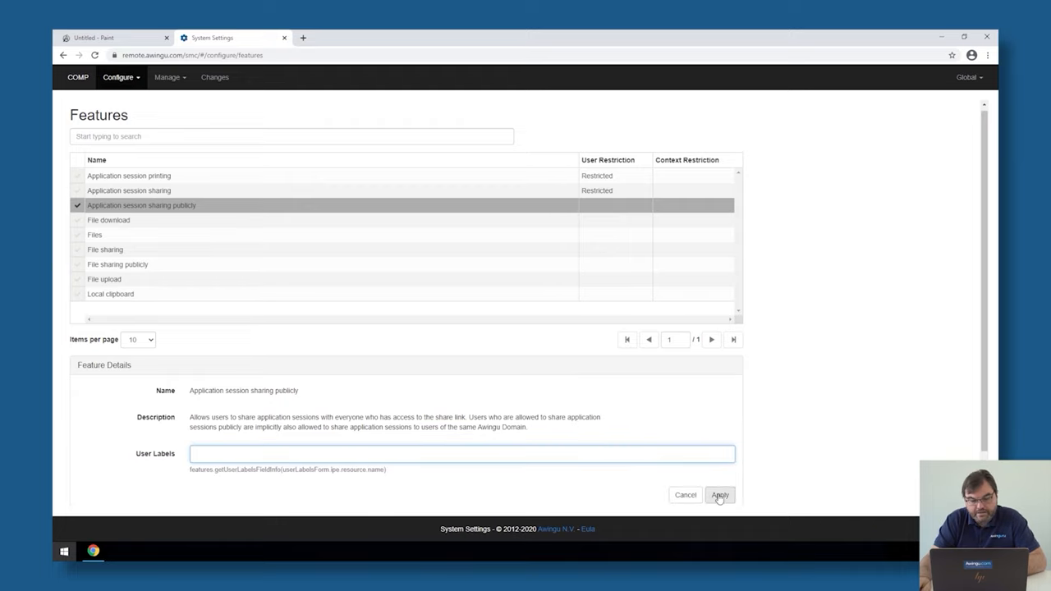
pyautogui.click(719, 494)
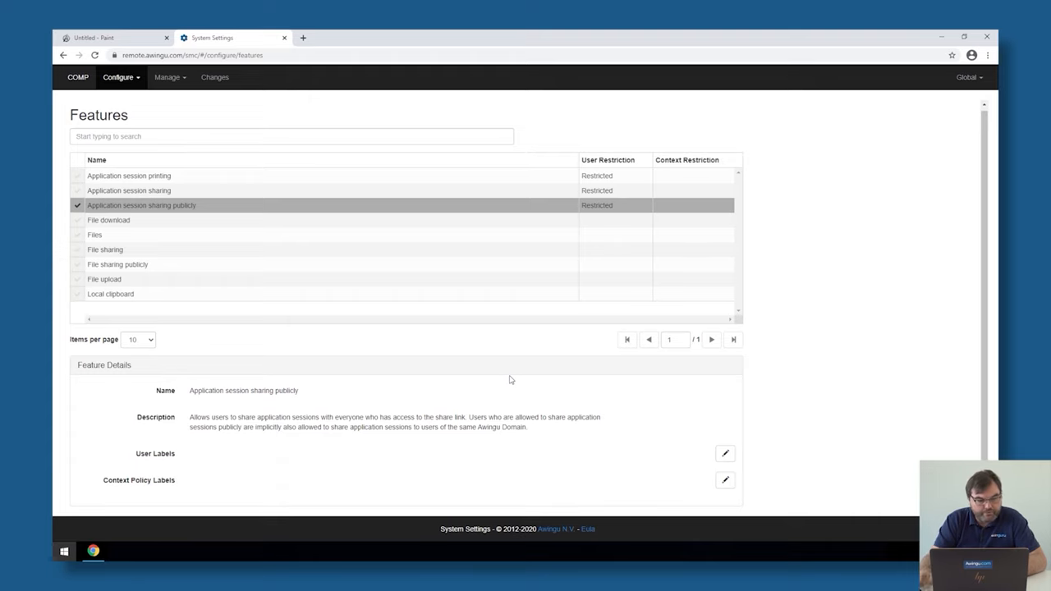
pyautogui.click(108, 223)
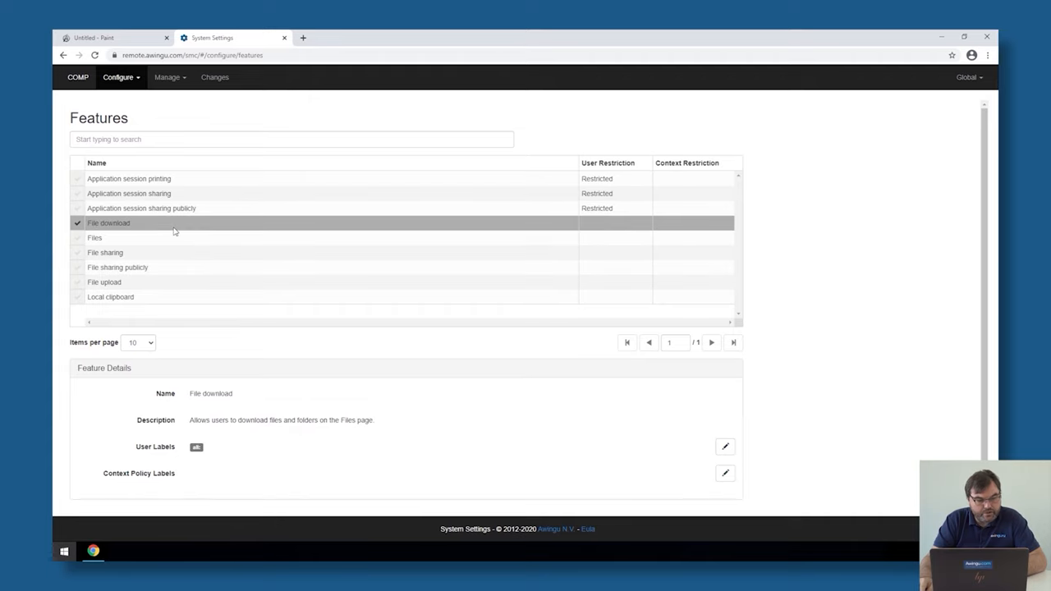
pyautogui.click(124, 281)
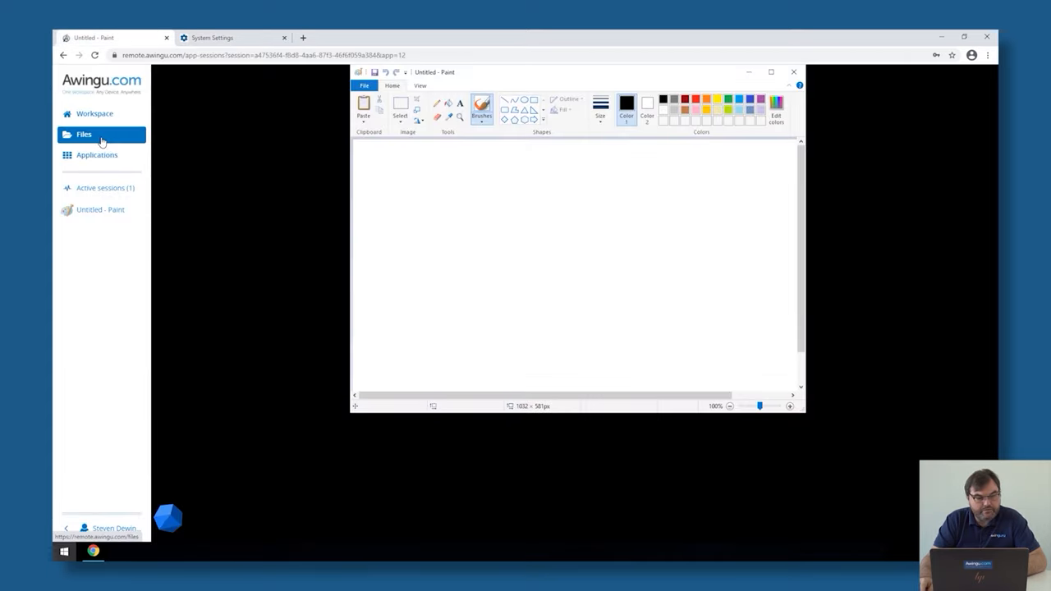
# Browse the user's Files and bring up the file upload panel.
pyautogui.click(82, 134)
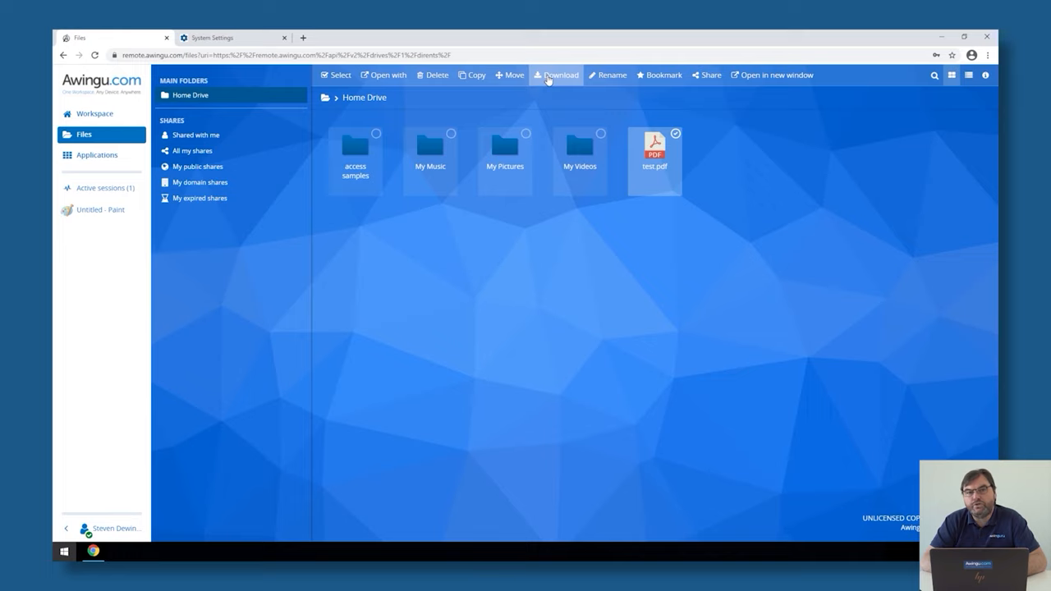
pyautogui.moveTo(650, 77)
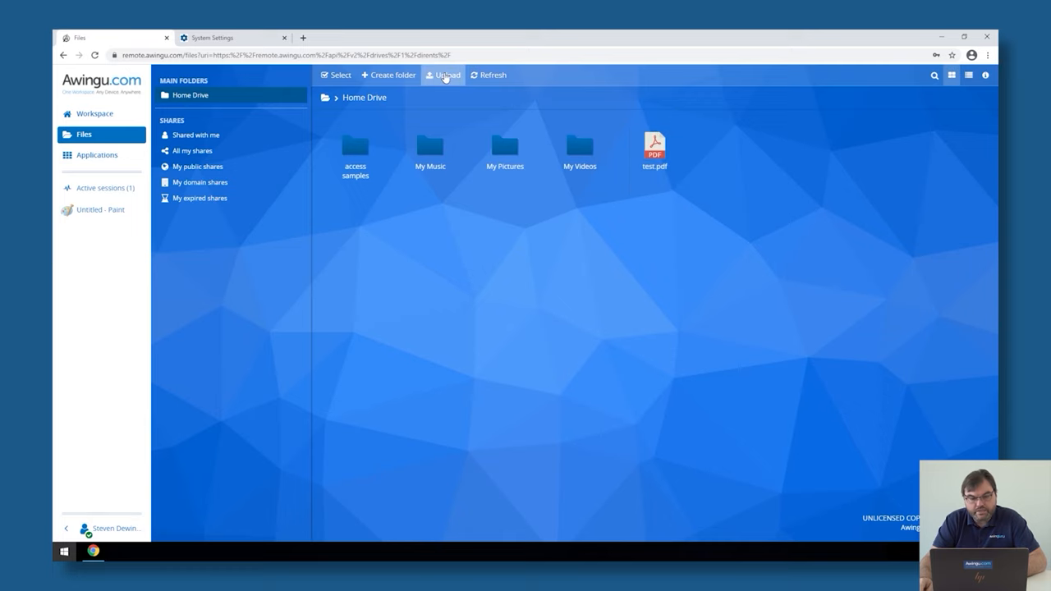
pyautogui.click(443, 75)
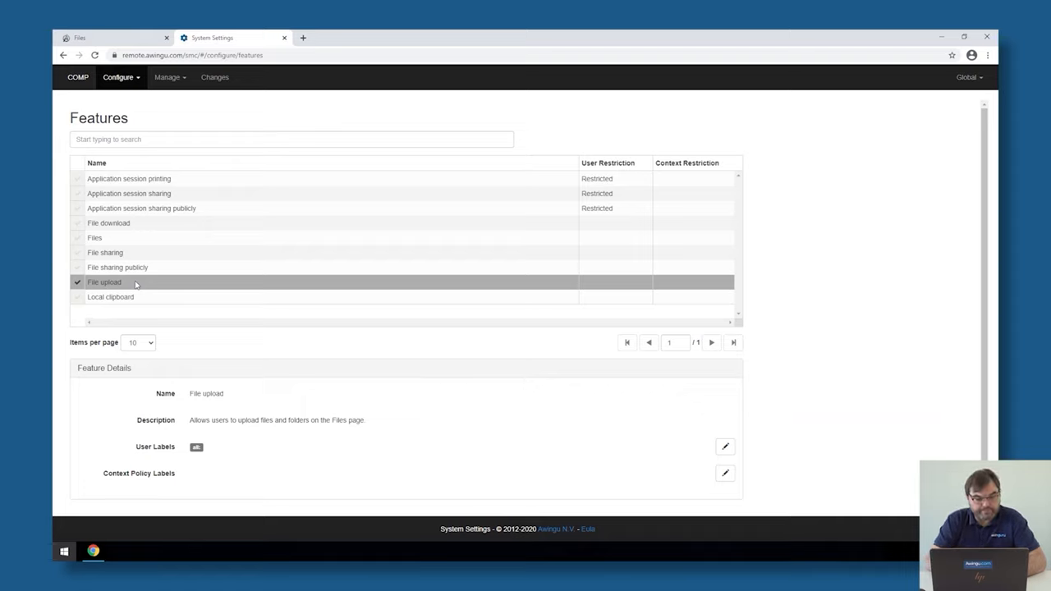
pyautogui.moveTo(118, 252)
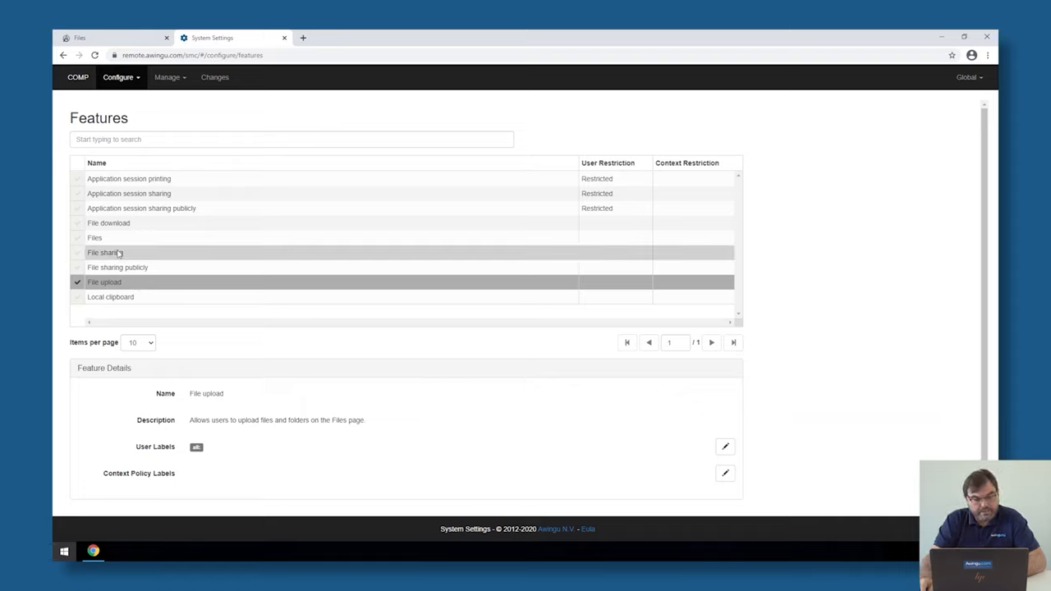
# View File sharing details, preview a share for test.pdf, then return to System Settings.
pyautogui.click(104, 253)
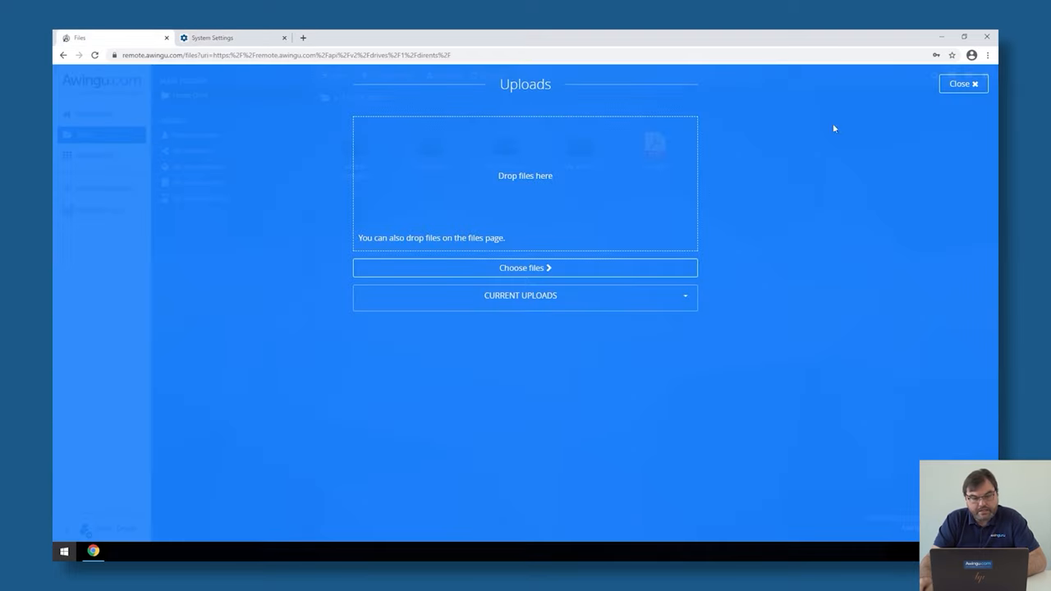
pyautogui.click(964, 85)
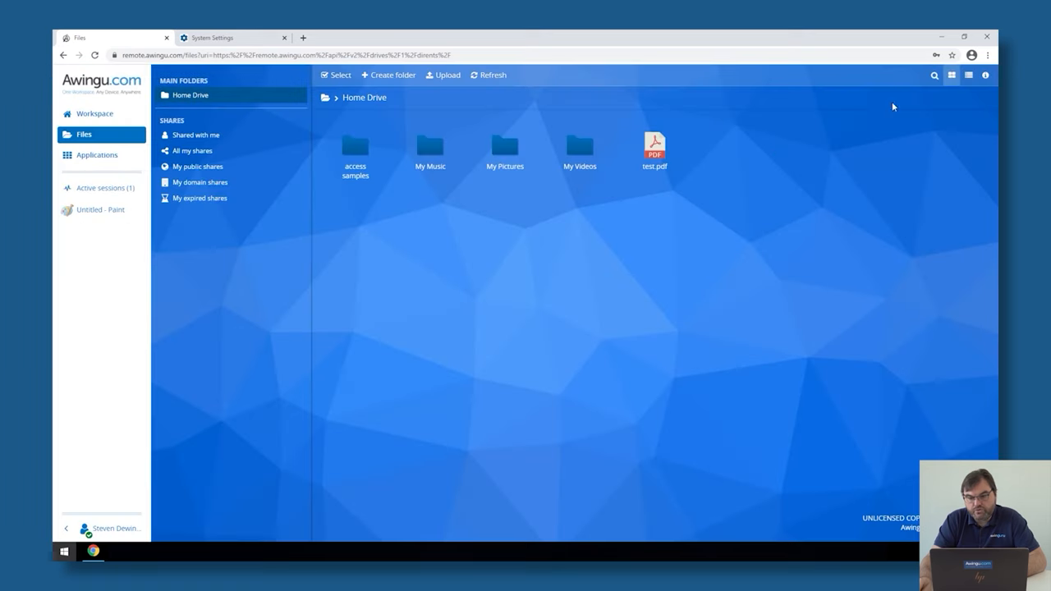
pyautogui.click(655, 148)
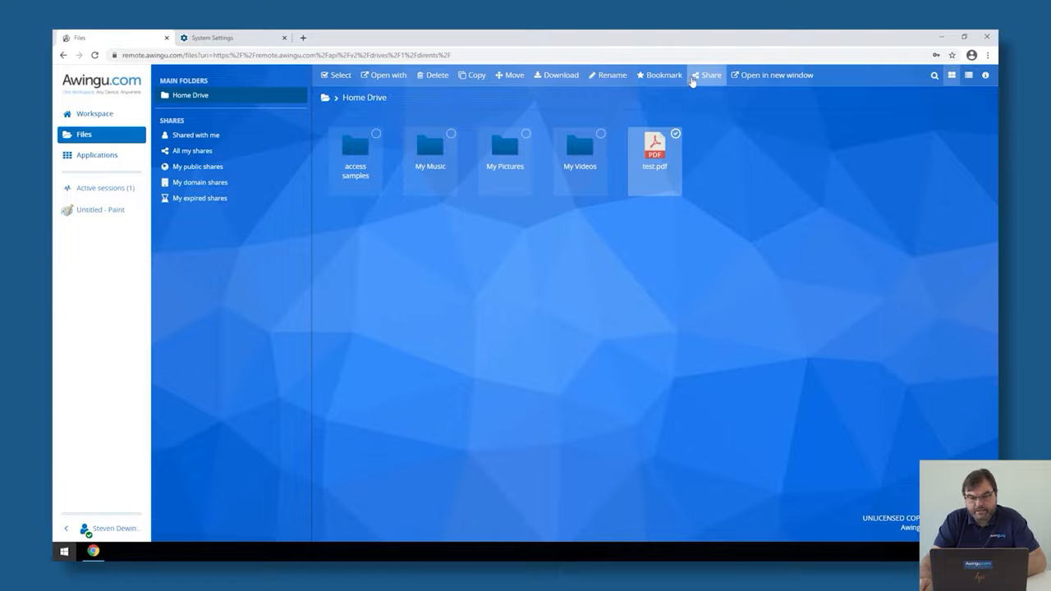
pyautogui.click(707, 75)
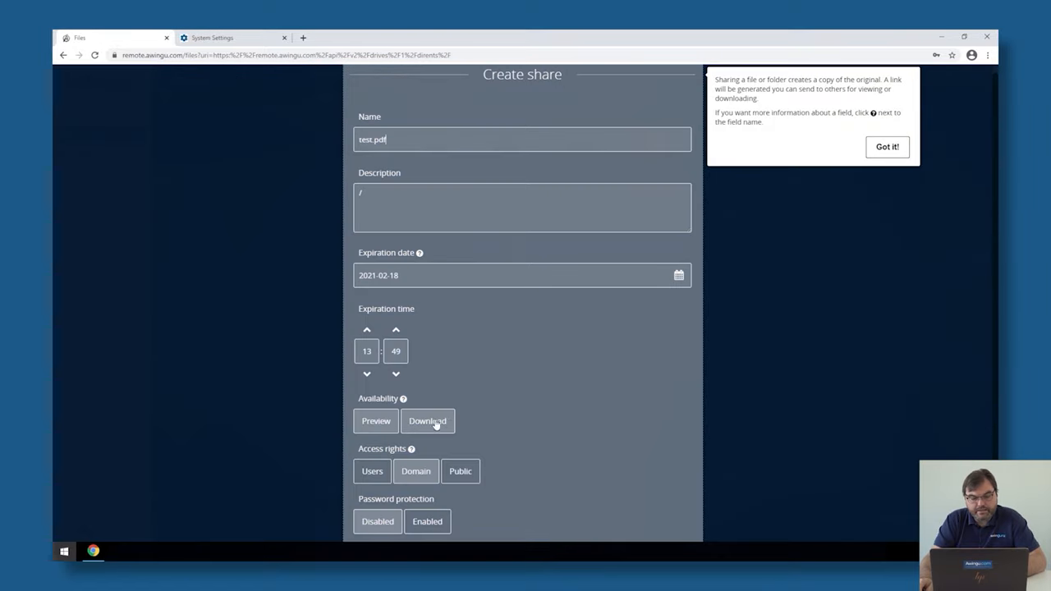
pyautogui.moveTo(428, 426)
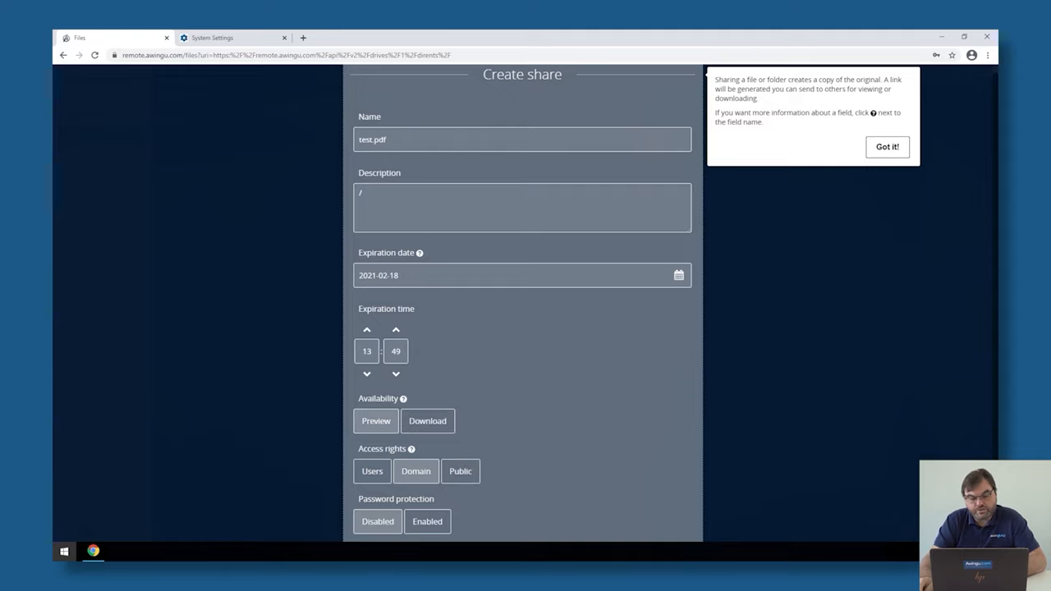
pyautogui.click(888, 147)
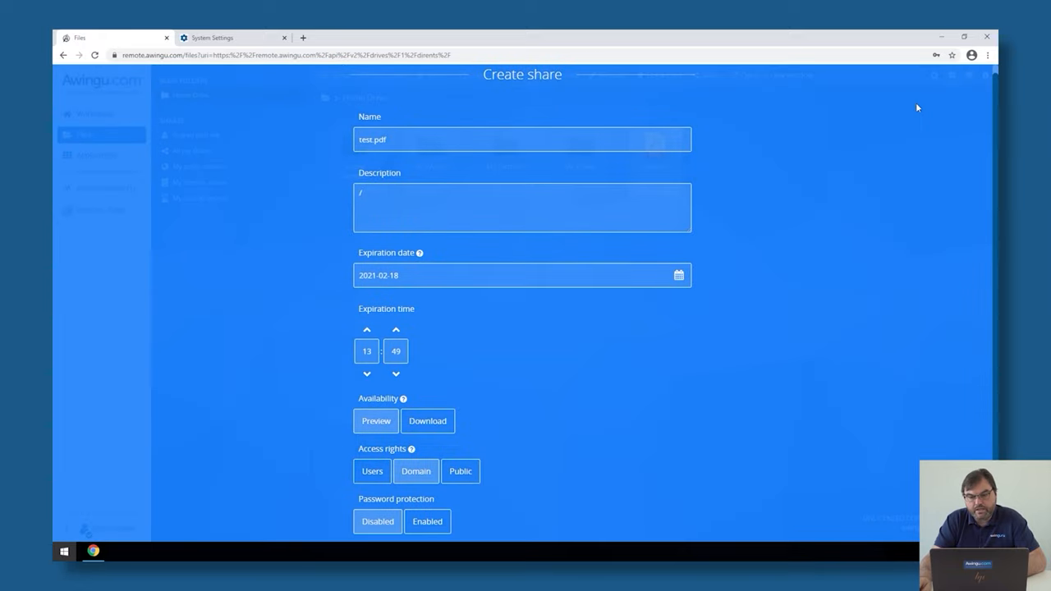
pyautogui.click(233, 38)
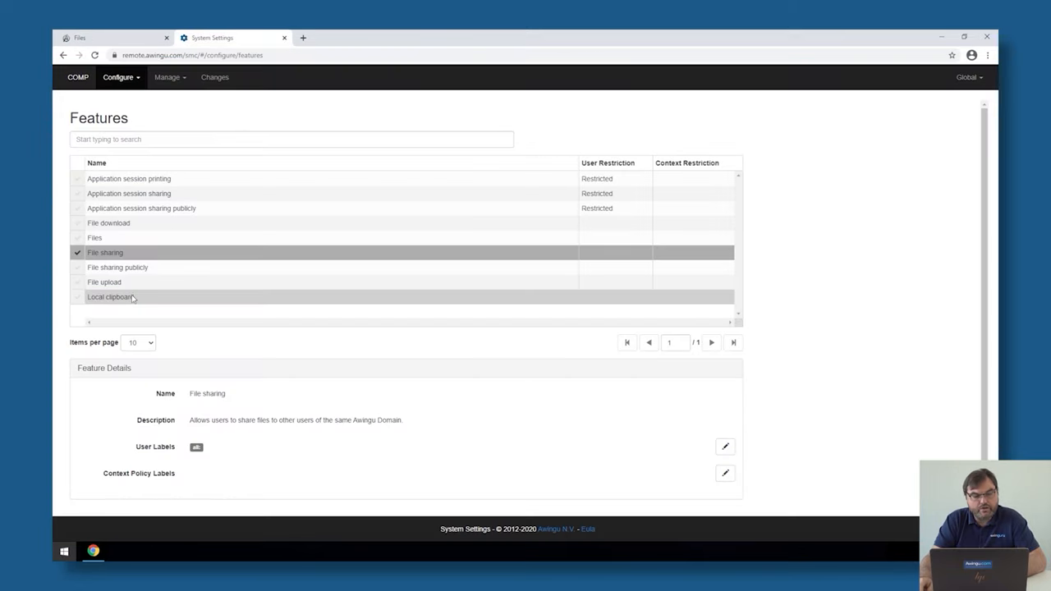
pyautogui.moveTo(137, 252)
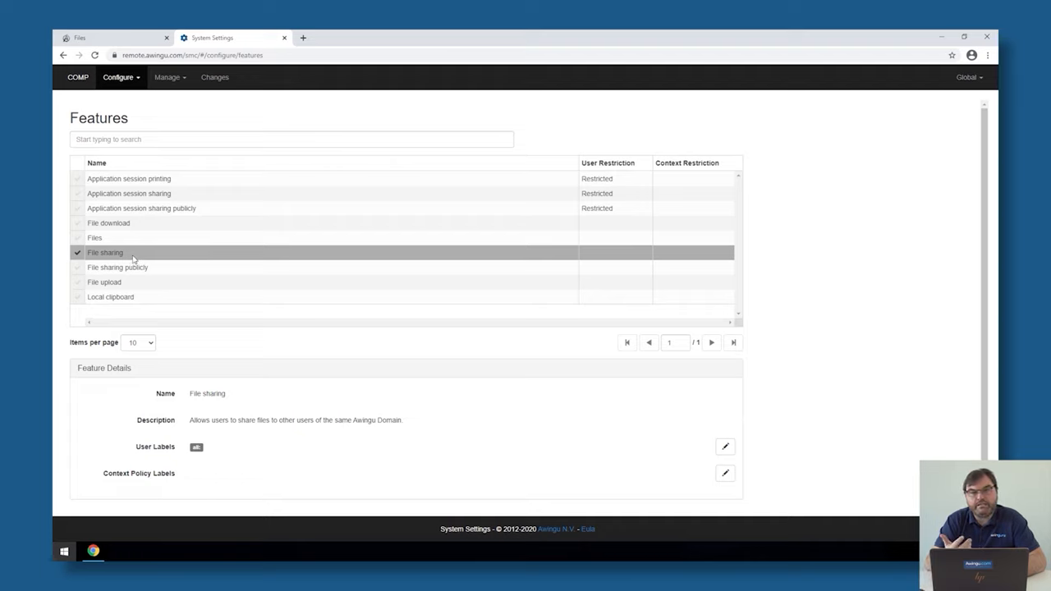
# Remove the 'all' label from File sharing publicly, then view the Files feature's details.
pyautogui.click(118, 267)
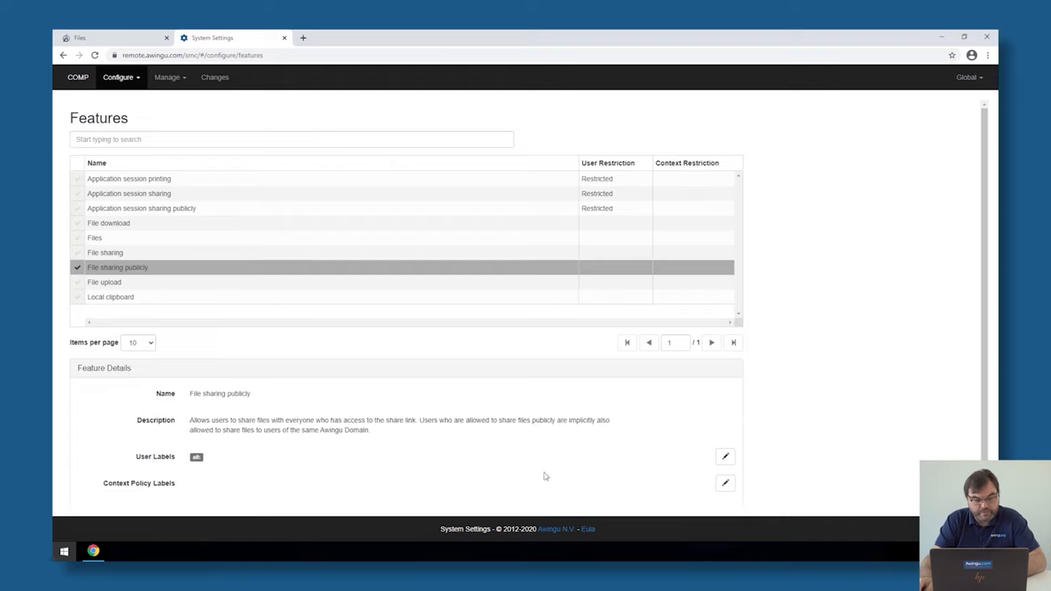
pyautogui.click(724, 456)
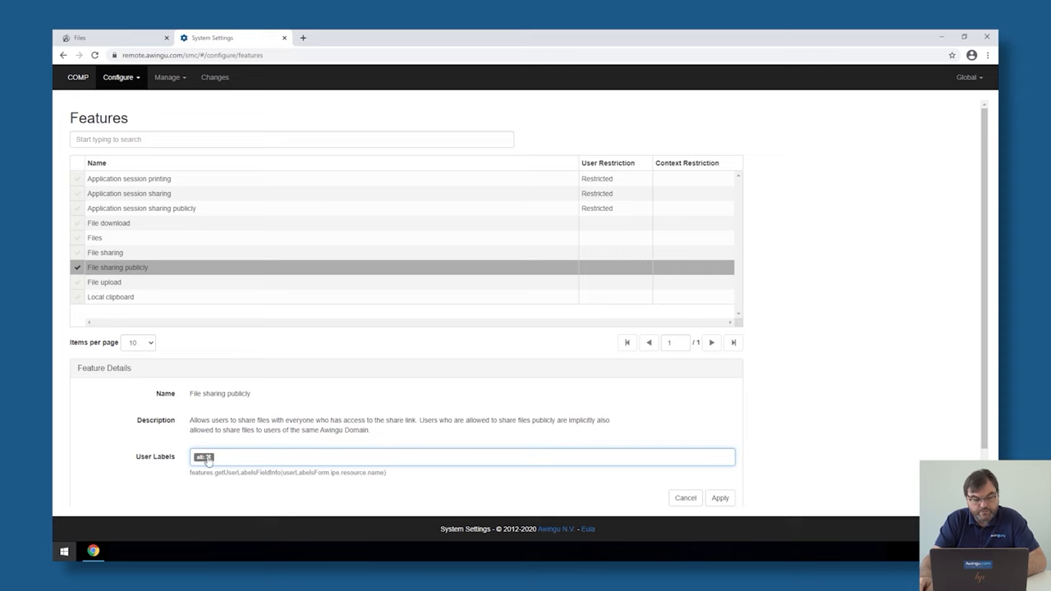
pyautogui.click(720, 498)
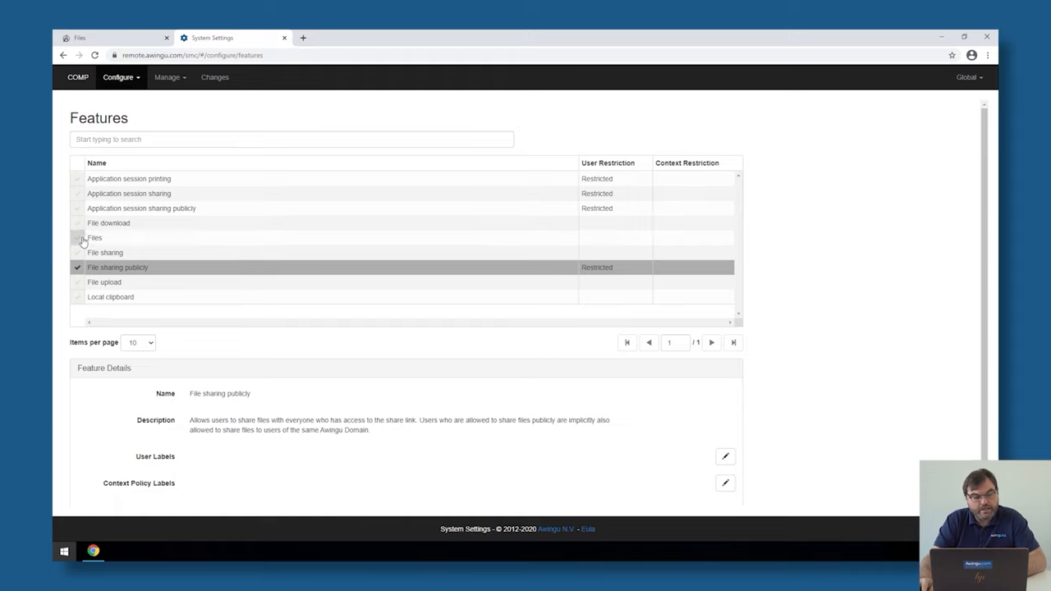
pyautogui.click(96, 238)
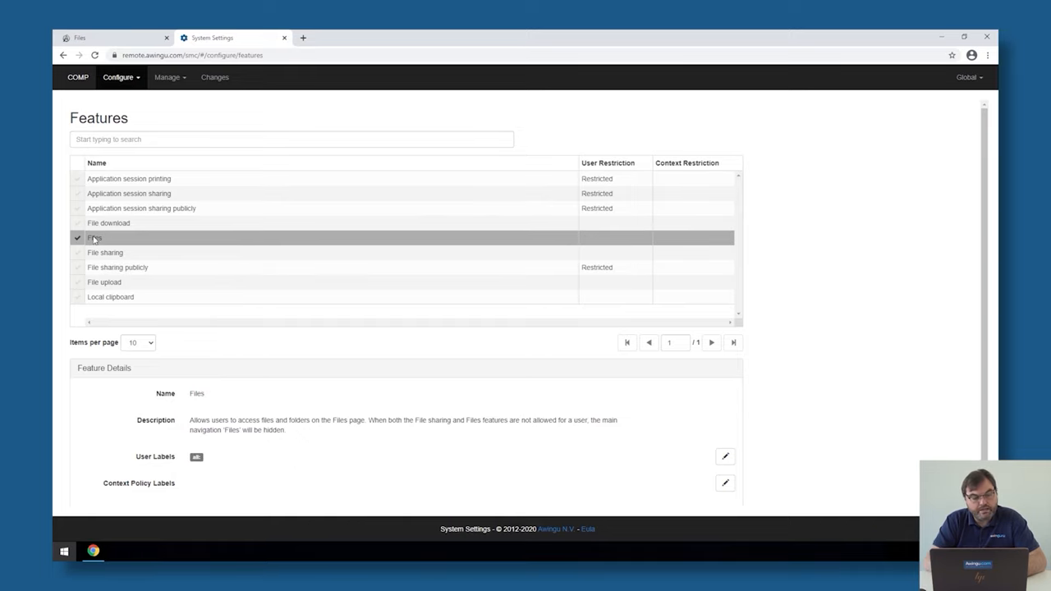